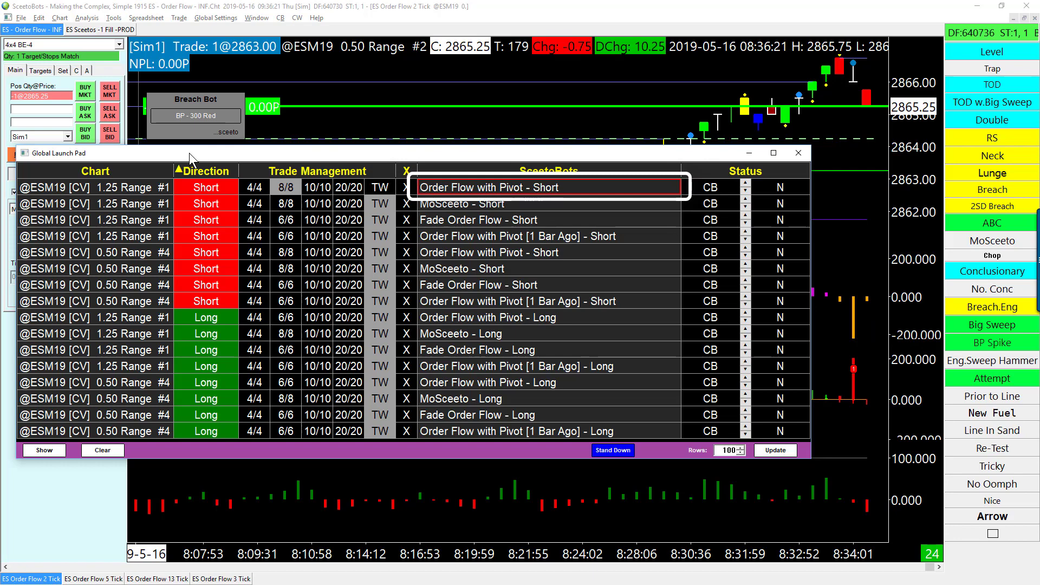
mouse_move(476, 182)
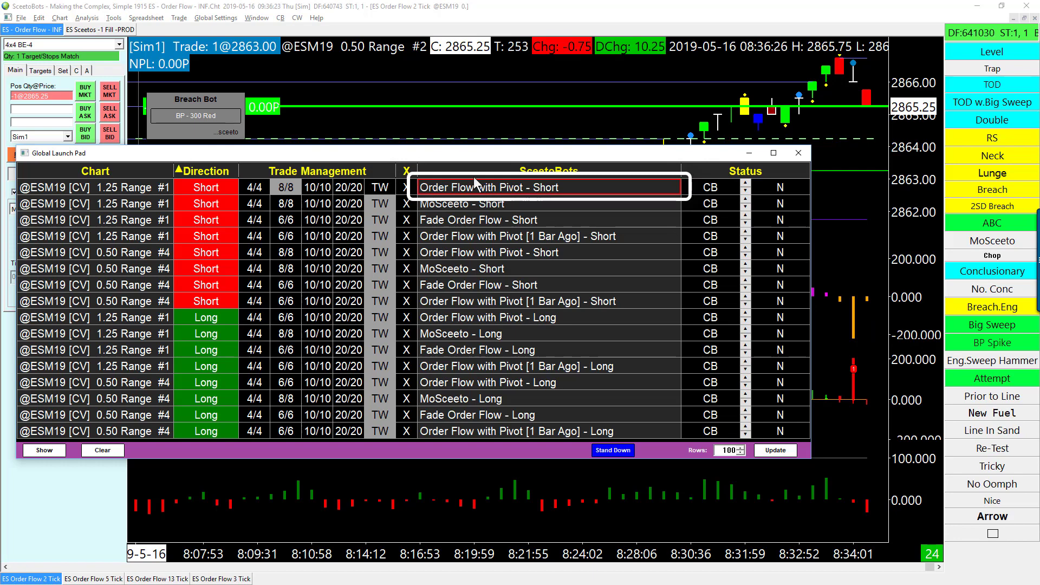